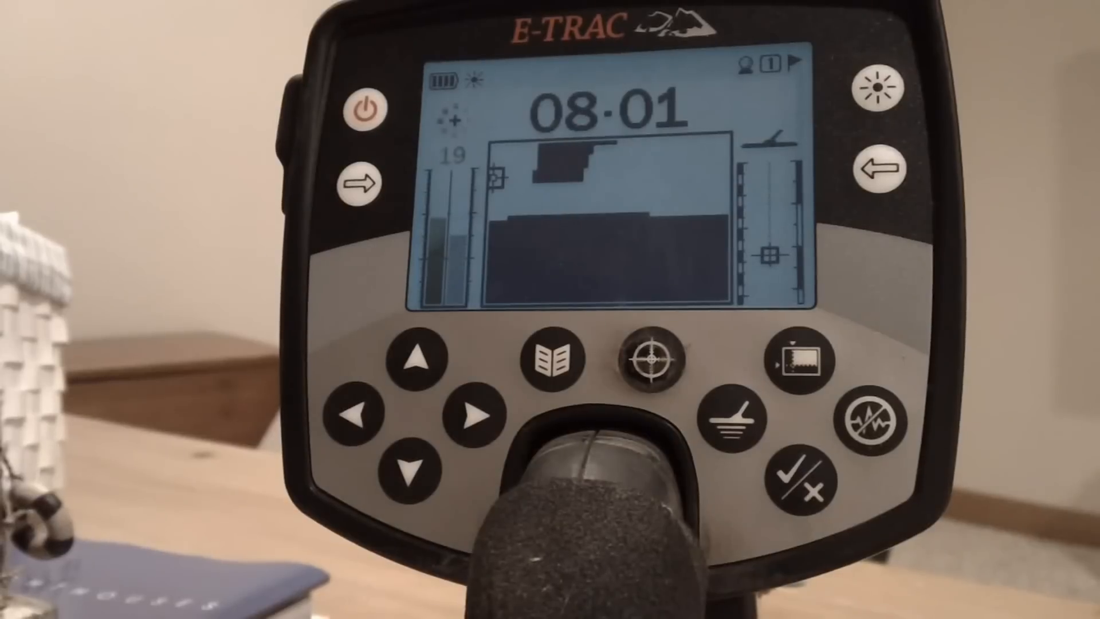
# Open the menu and reach the Sensitivity page: Auto, manual level 30, auto level +3.
pyautogui.click(553, 360)
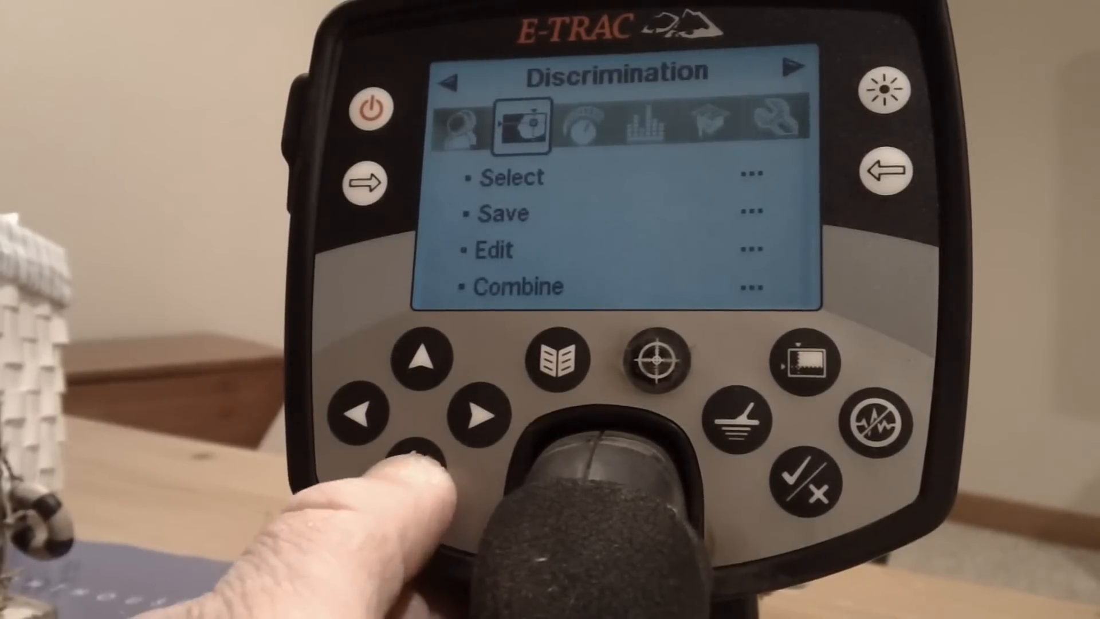
pyautogui.click(476, 415)
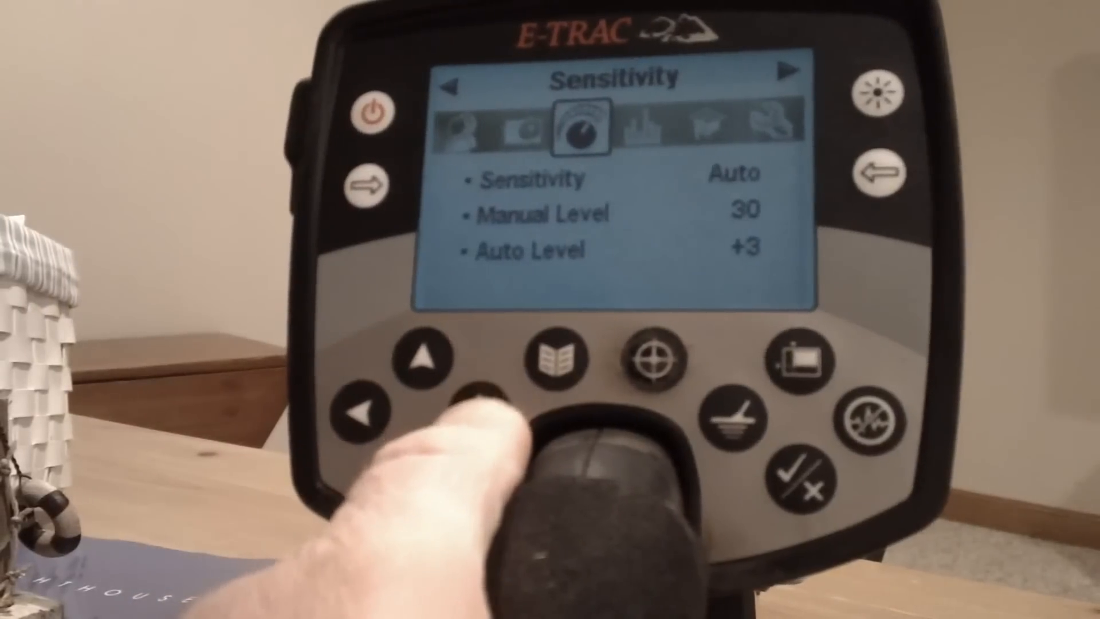
# Go to Audio and open Tone ID: Multi tones, Conduct sounds, variability 25, limits 30.
pyautogui.click(474, 414)
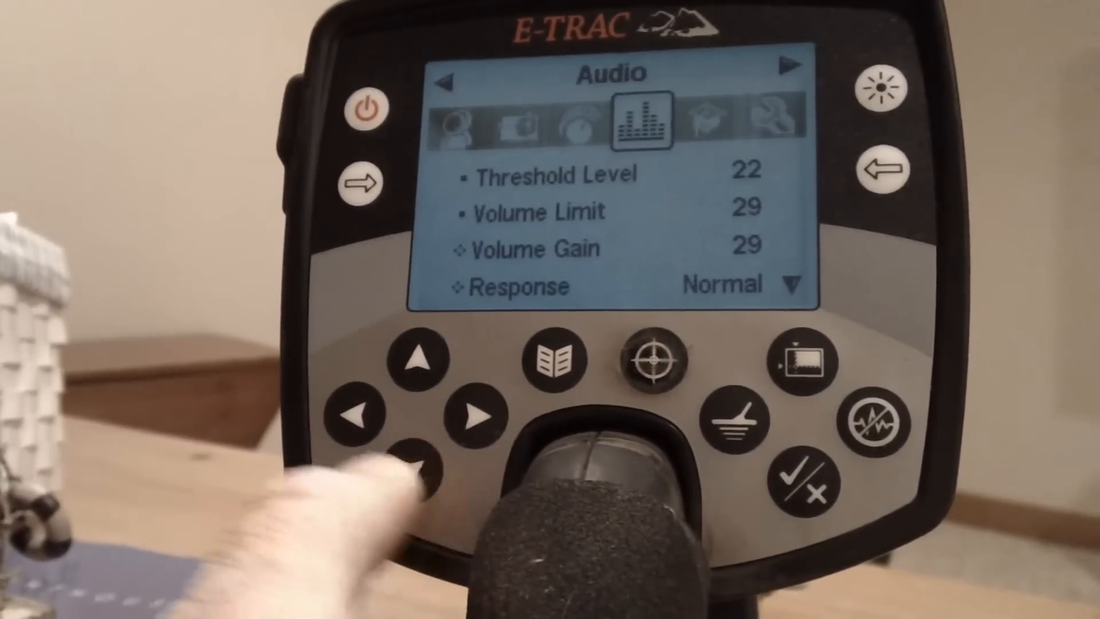
pyautogui.click(414, 463)
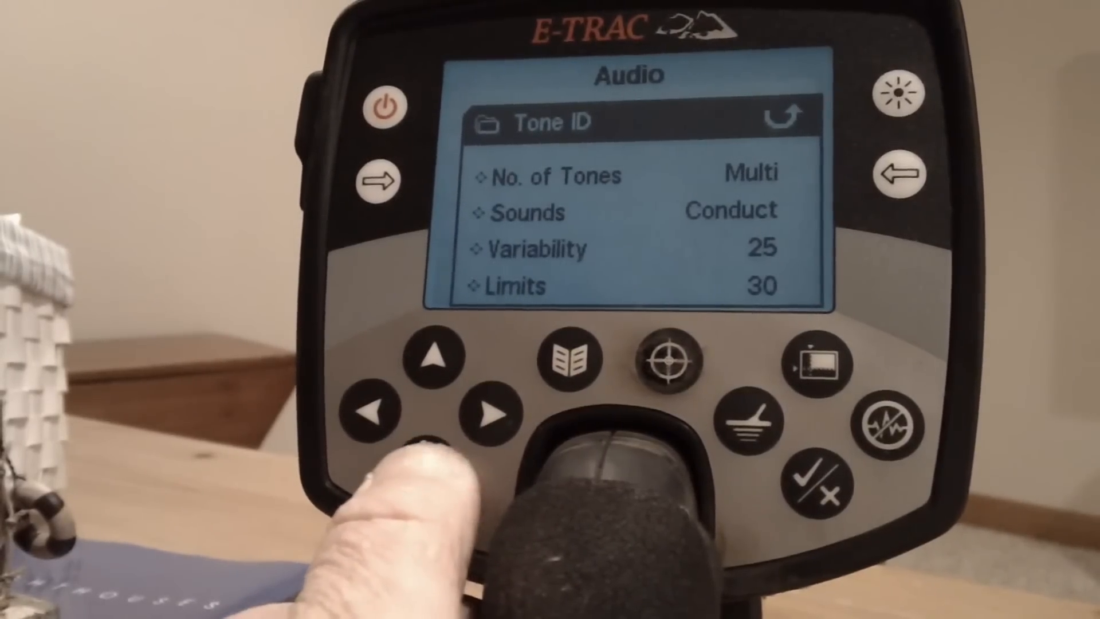
# Scroll through Tone ID settings and reach Expert: Recovery Deep Off, Fast On.
pyautogui.click(433, 356)
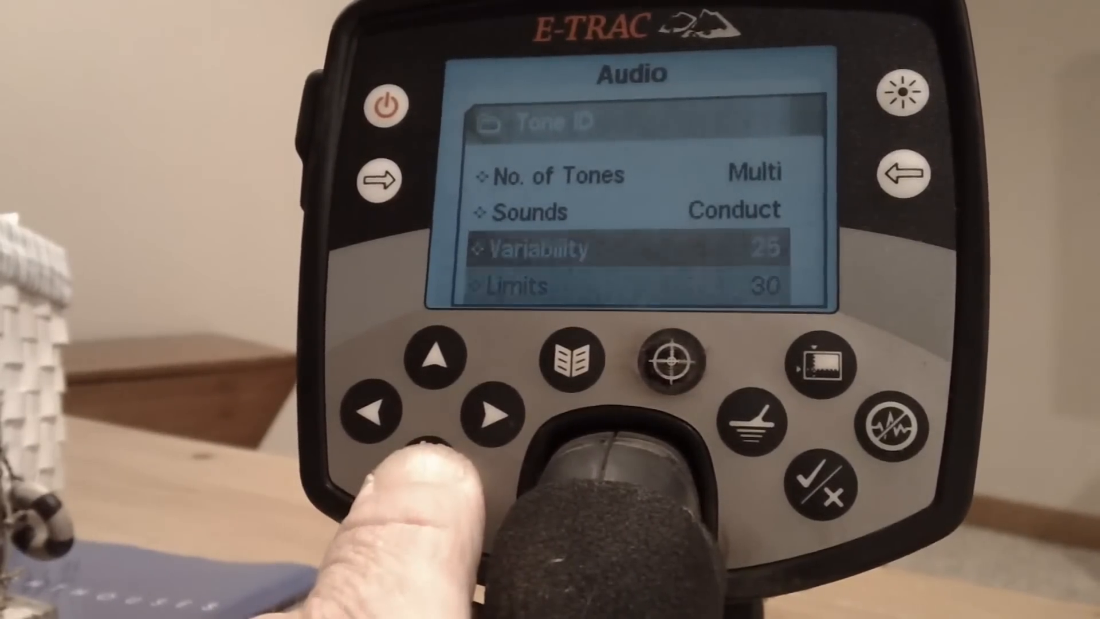
pyautogui.click(433, 360)
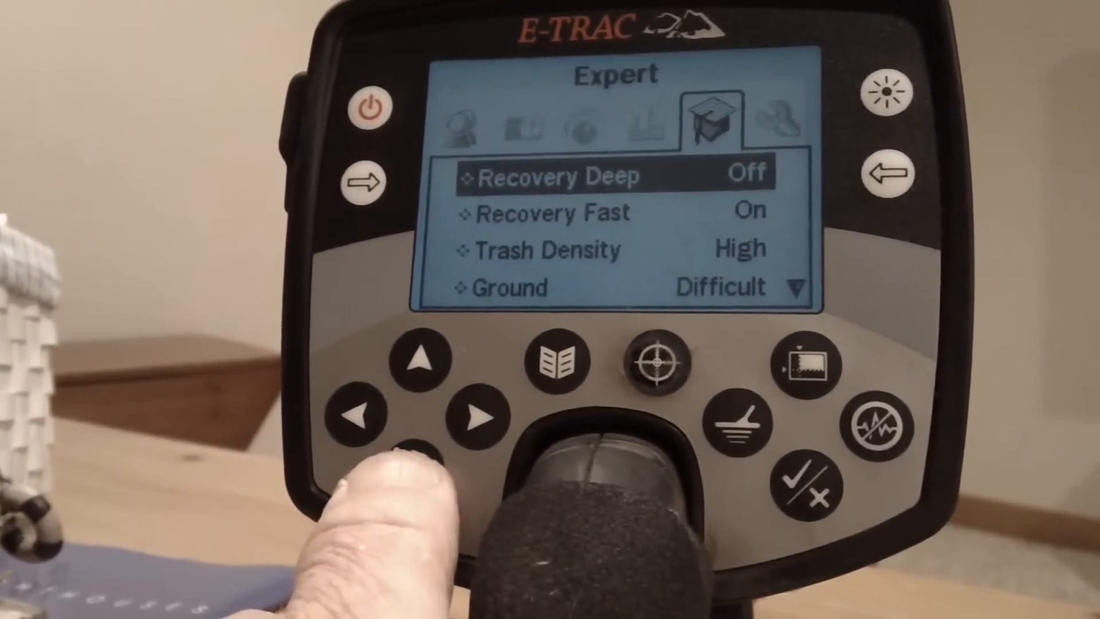
# Review Trash Density, Ground and Noise Cancel 9, then reach the Preferences page.
pyautogui.click(421, 360)
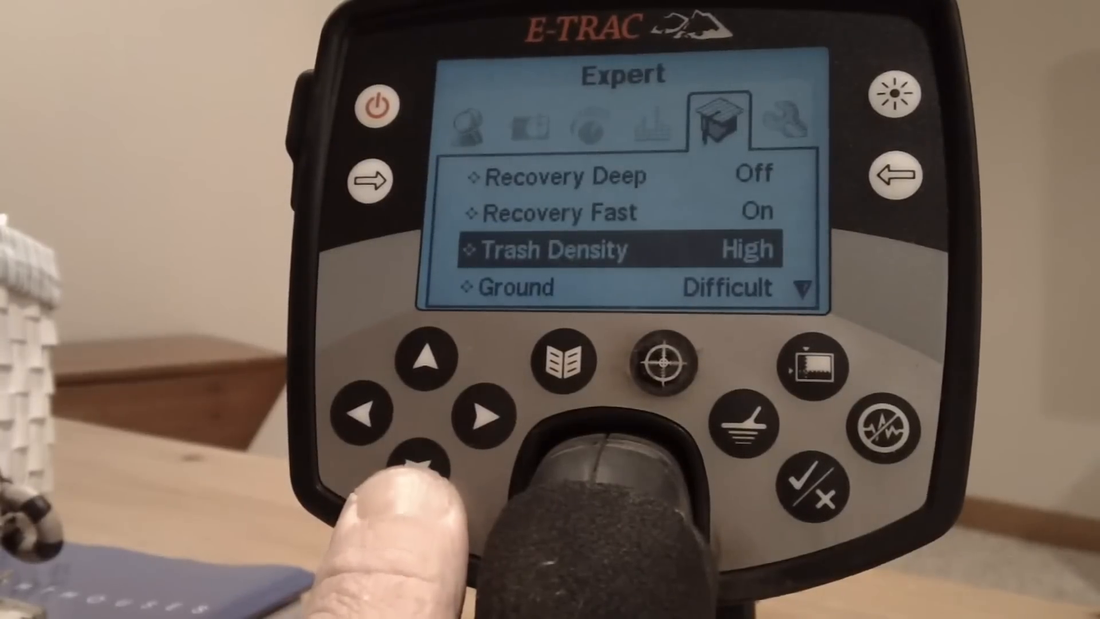
pyautogui.click(428, 464)
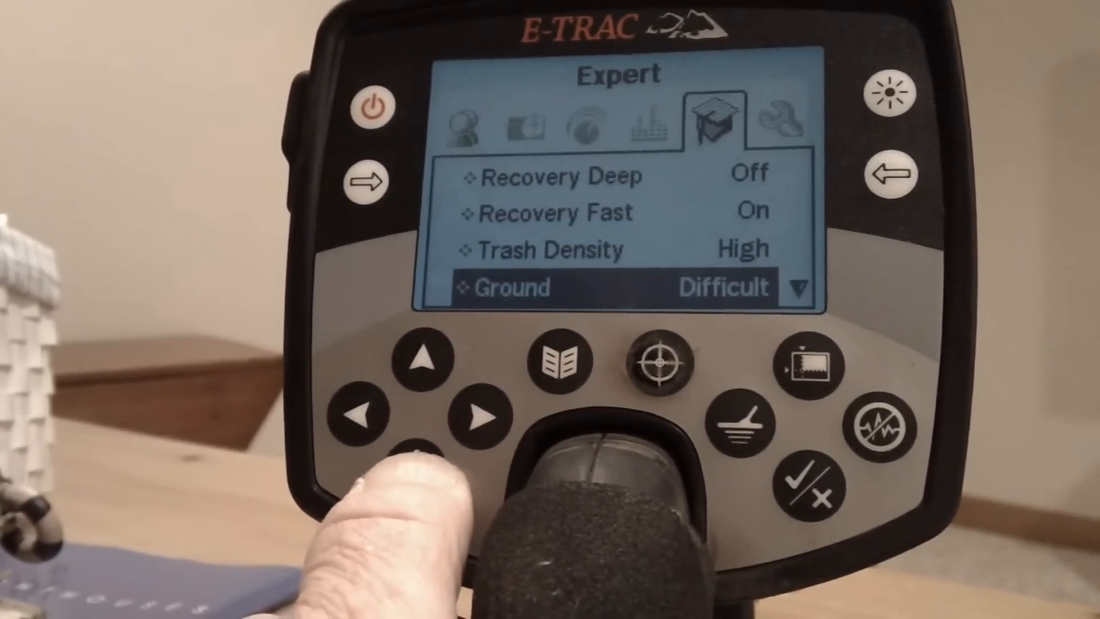
pyautogui.click(419, 471)
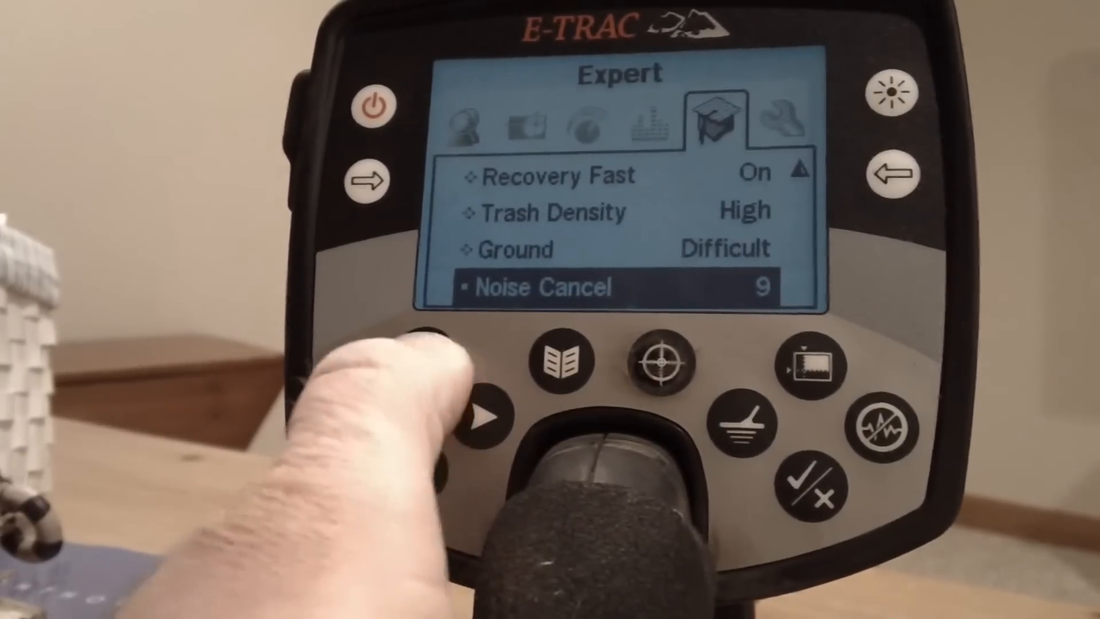
pyautogui.click(429, 360)
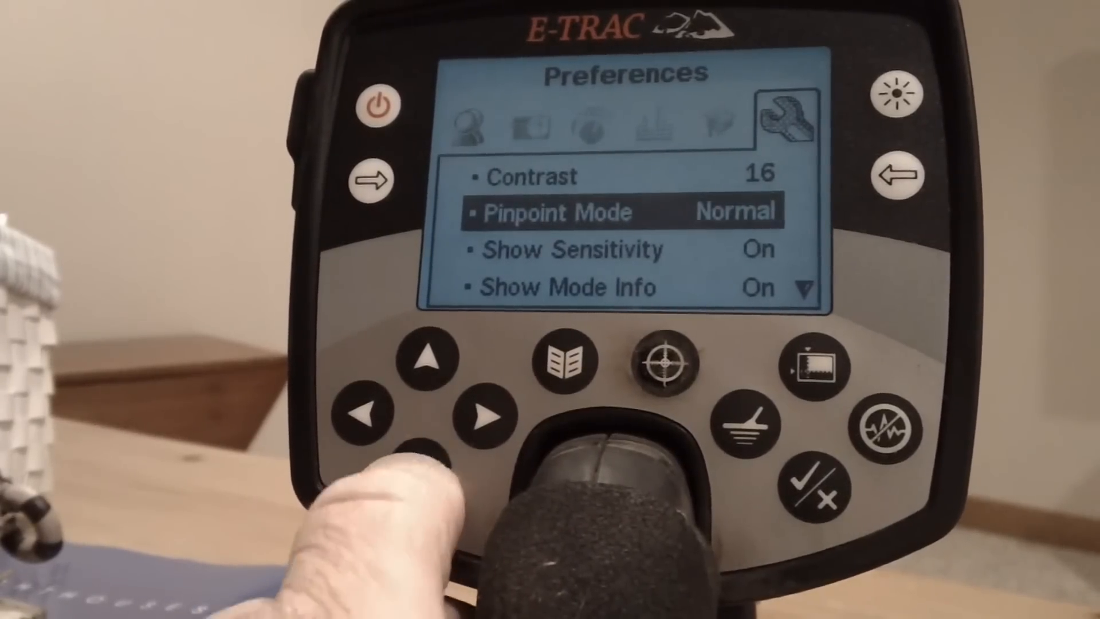
# Scroll down to Show Sensitivity and beyond, then return to the detect screen.
pyautogui.click(432, 360)
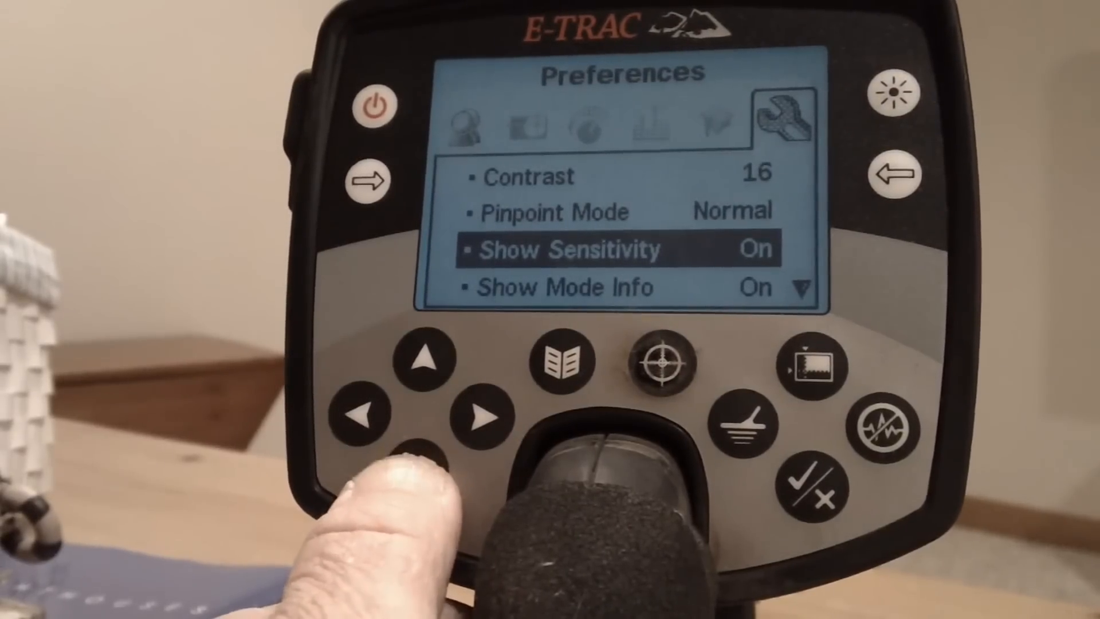
pyautogui.click(428, 454)
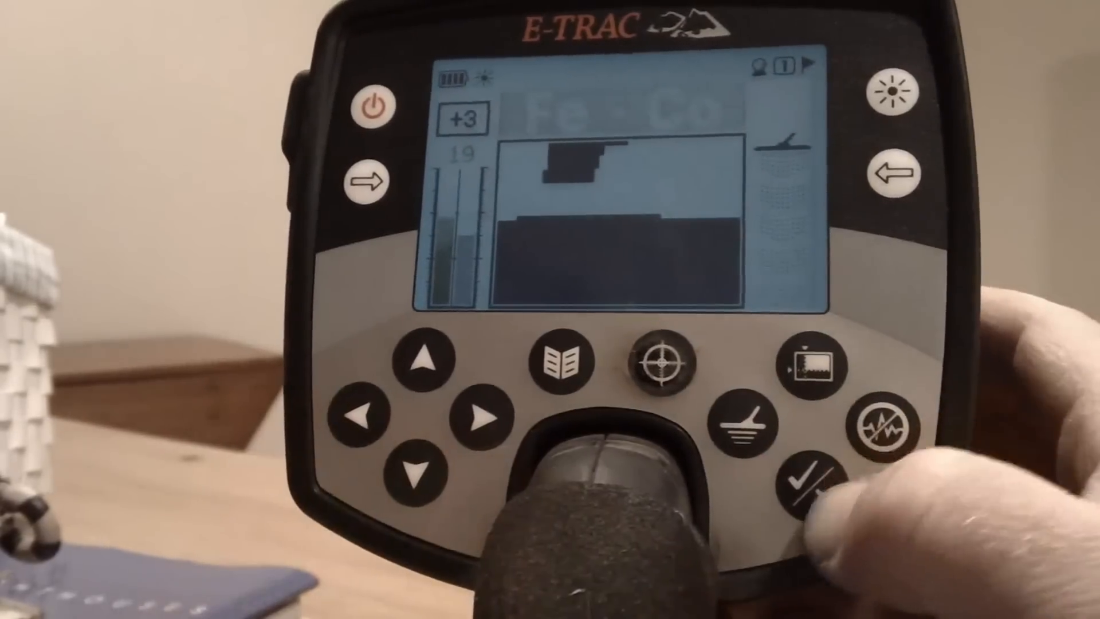
pyautogui.click(809, 489)
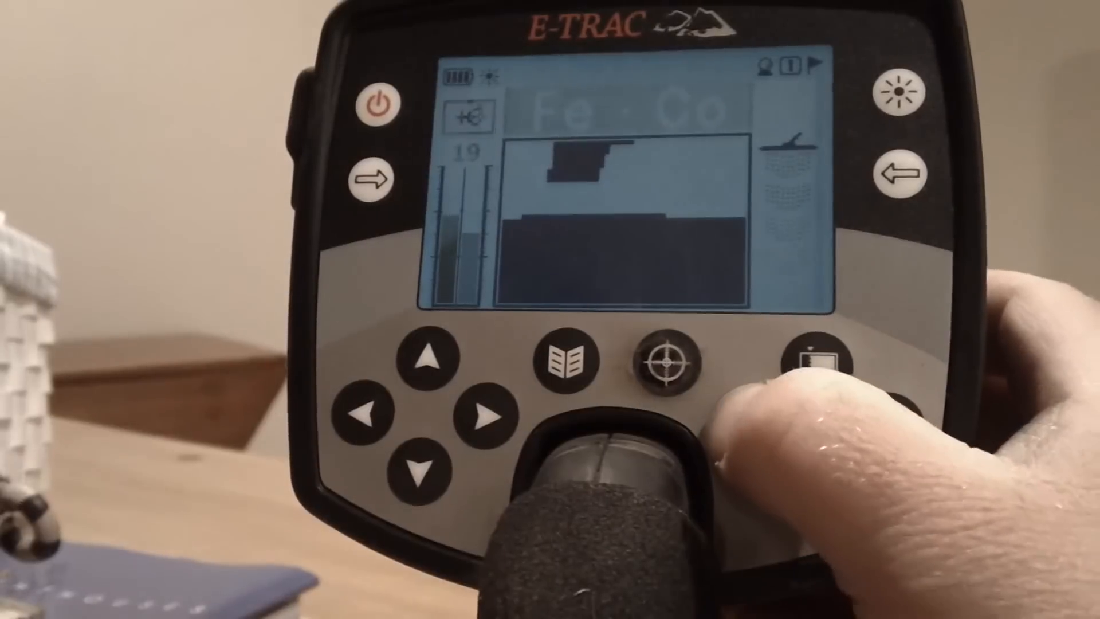